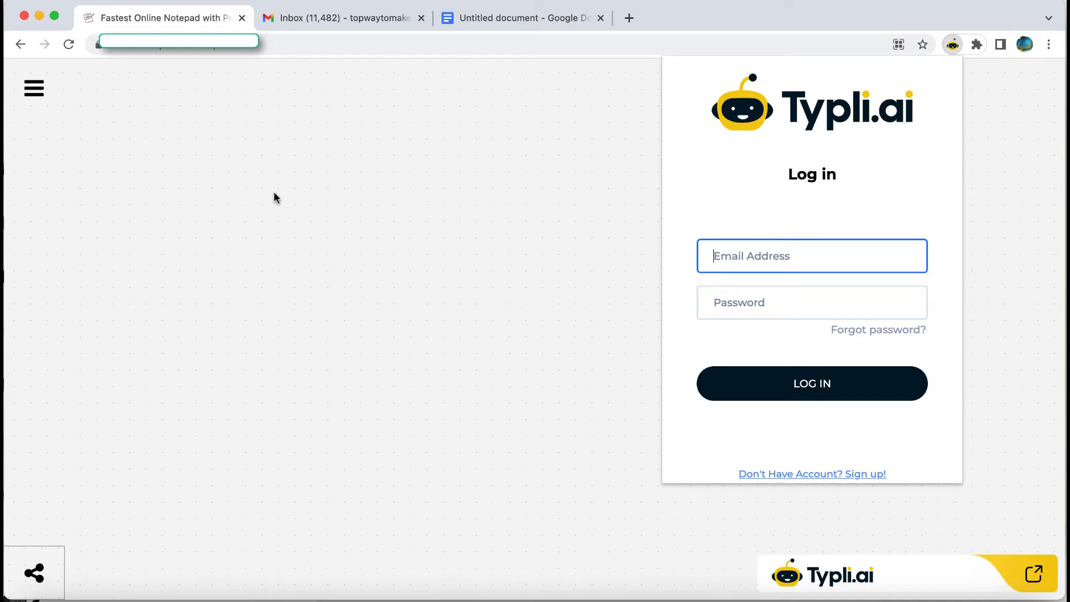
mouse_move(261, 180)
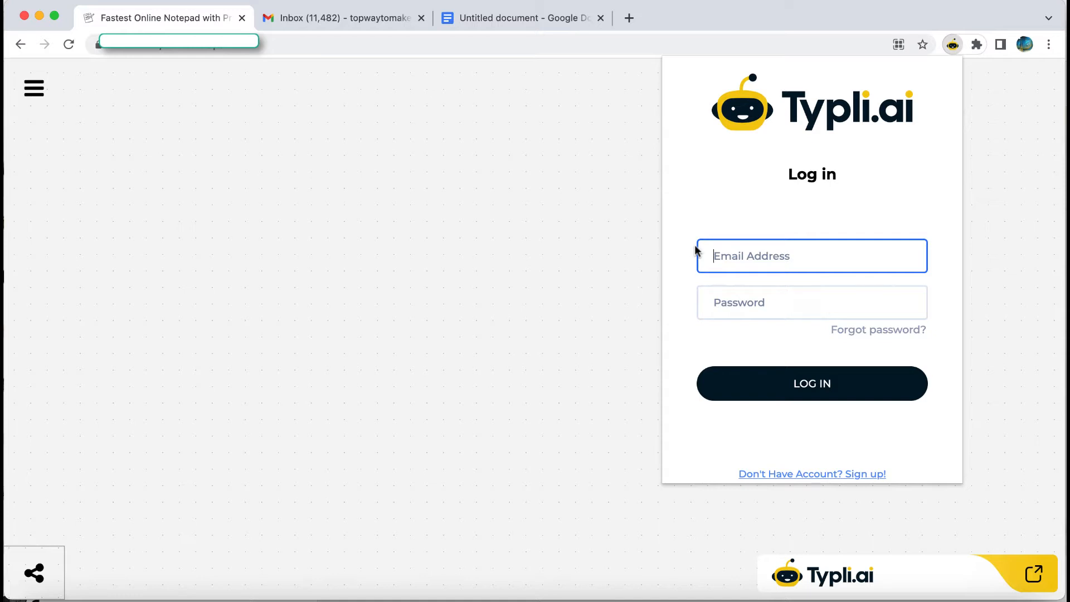
mouse_move(796, 280)
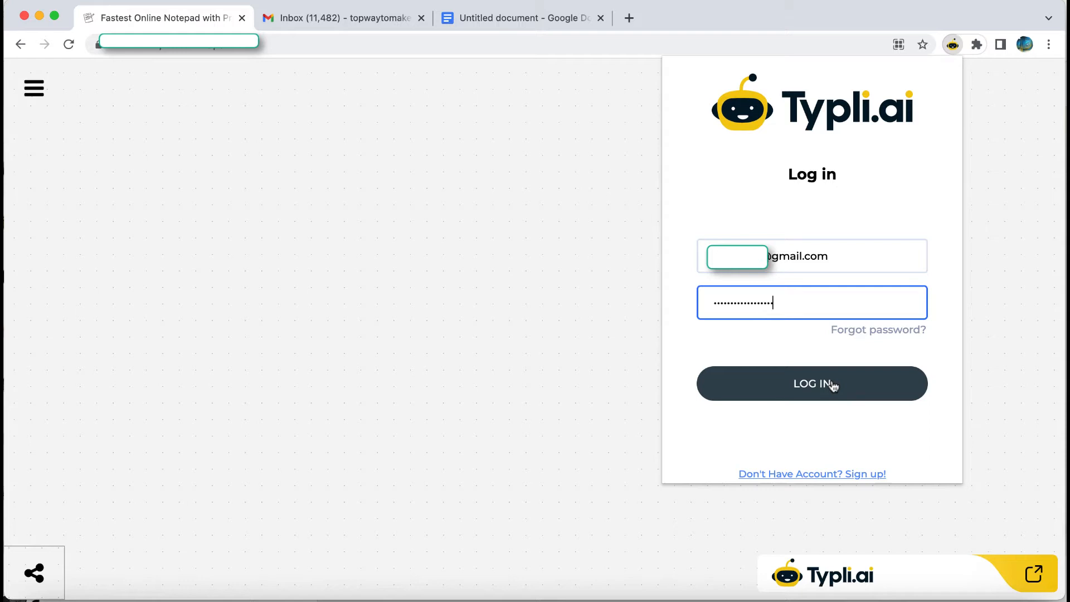
Step: Log in to Typli.ai and bring up its writing panel over the Gmail inbox
click(343, 18)
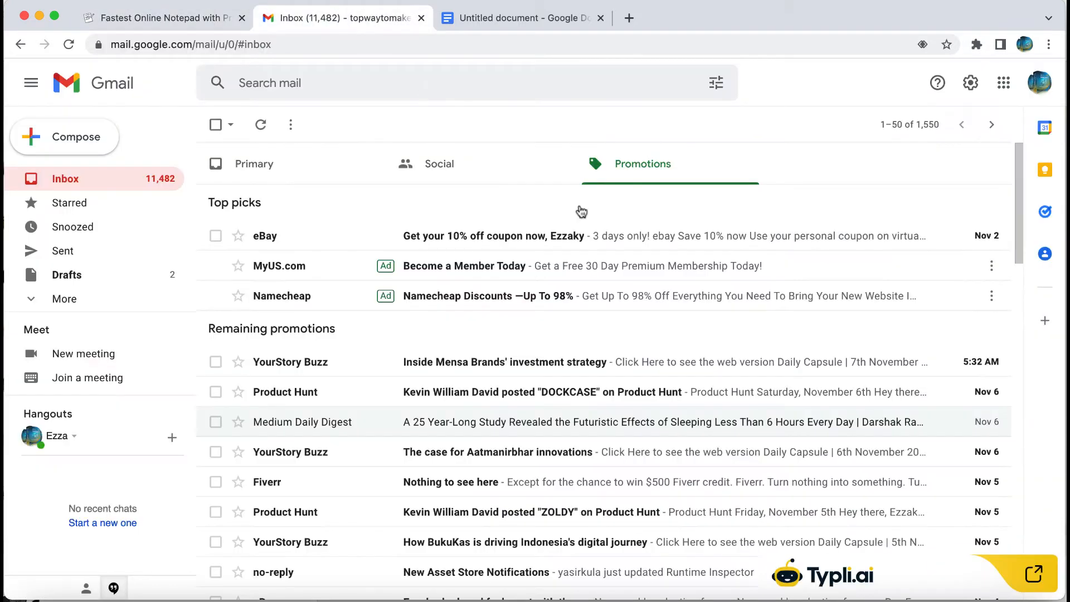
click(1034, 575)
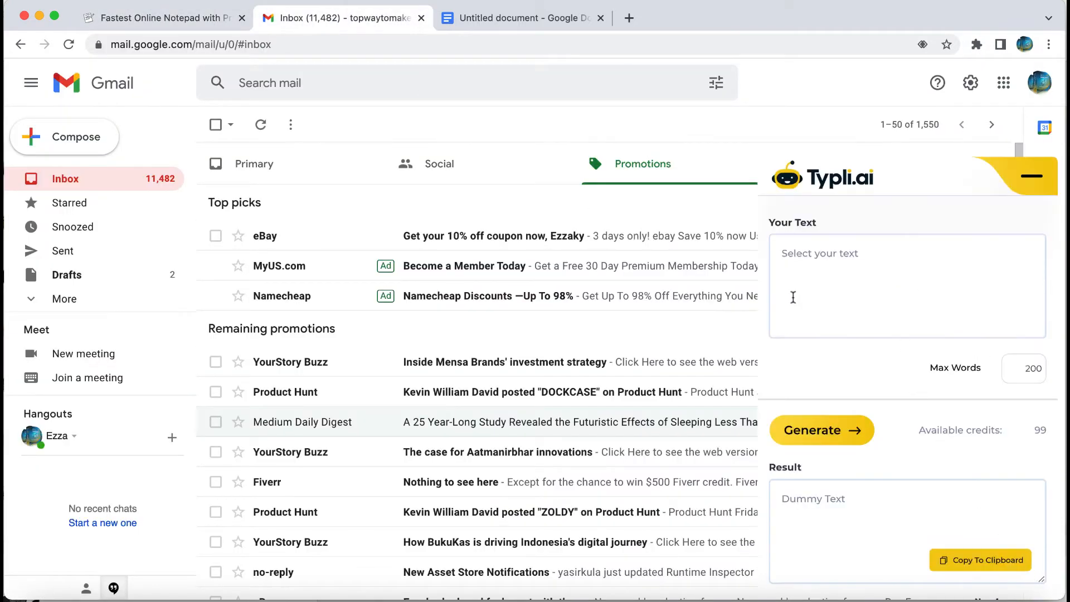
Step: In the blank Google Doc, write the bold heading 'What is Fiverr?' as the Typli.ai prompt
click(520, 18)
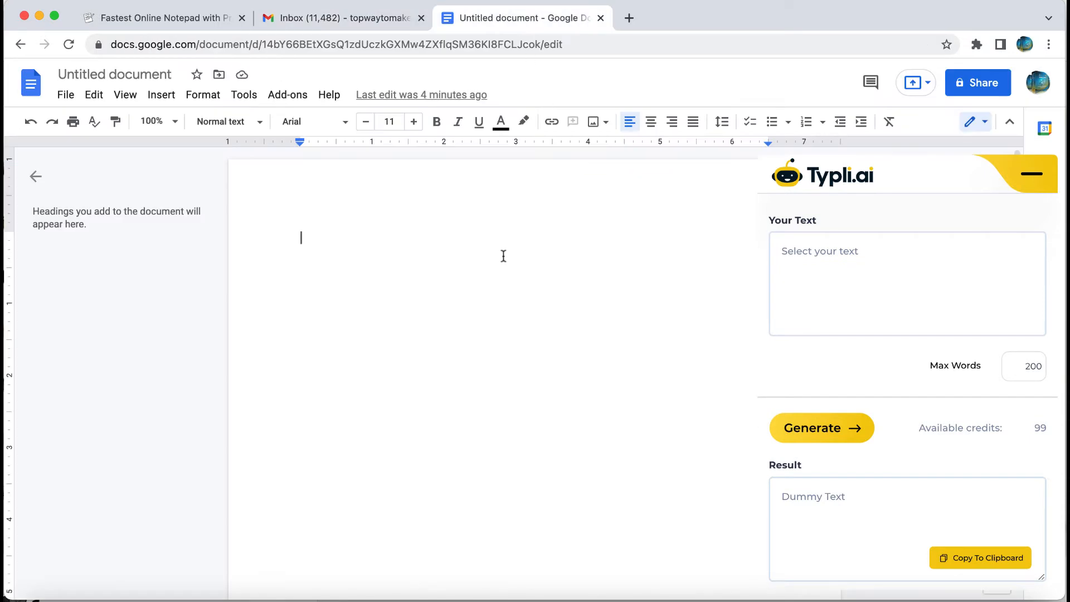
text(What is Fiverr?)
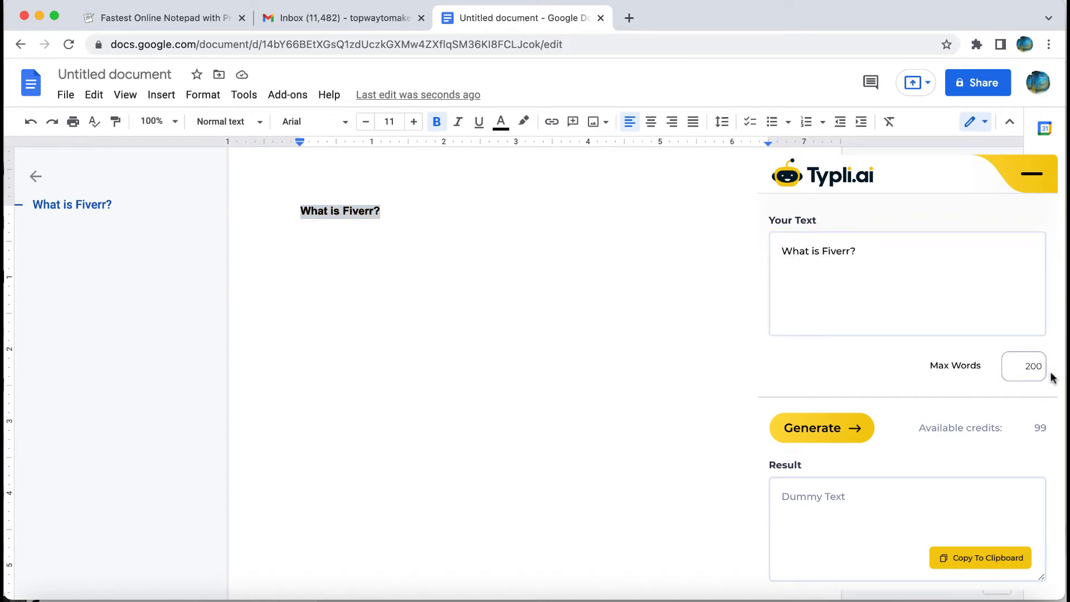
Step: Generate the 'What is Fiverr?' answer and copy it to the clipboard
click(822, 428)
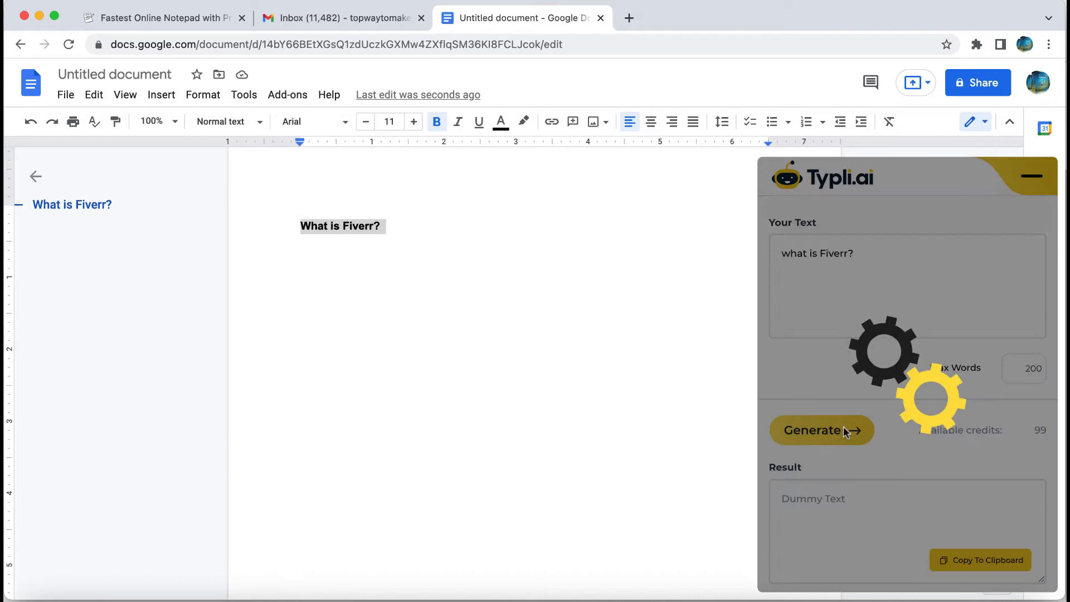
click(821, 431)
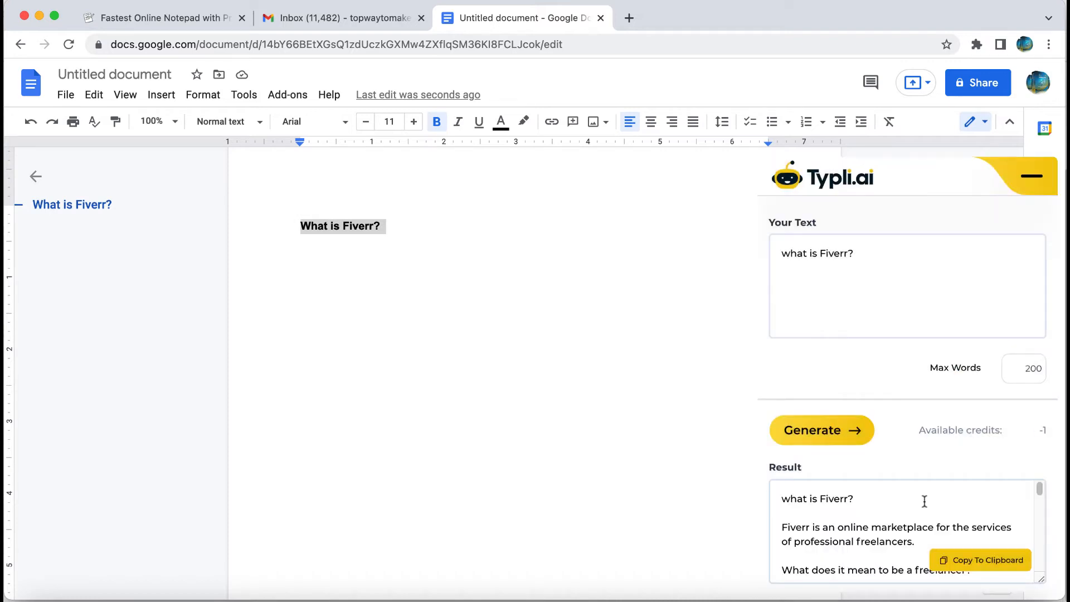
click(979, 559)
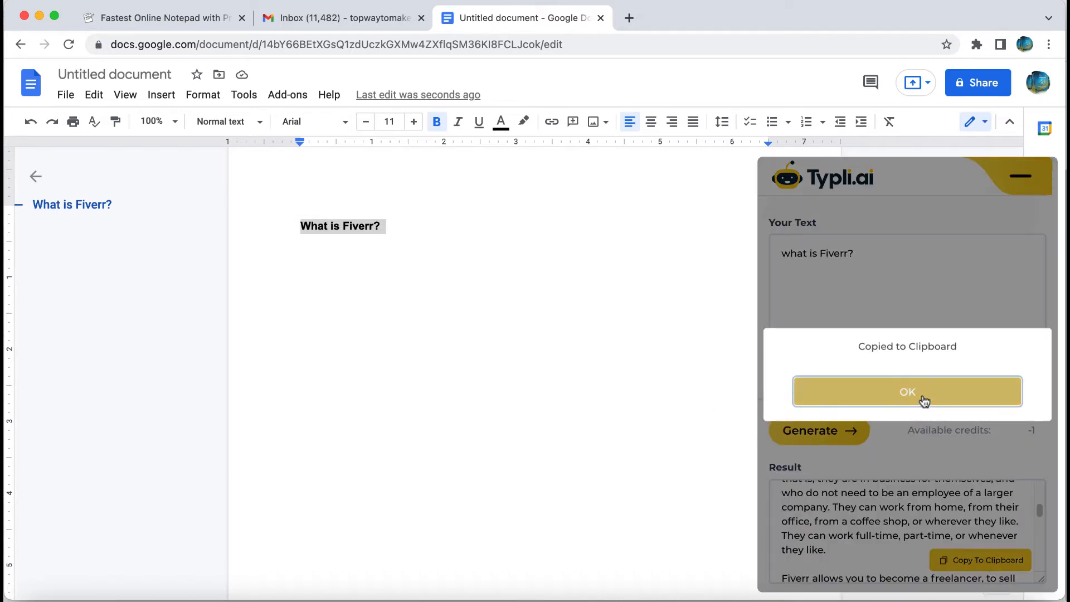
click(907, 391)
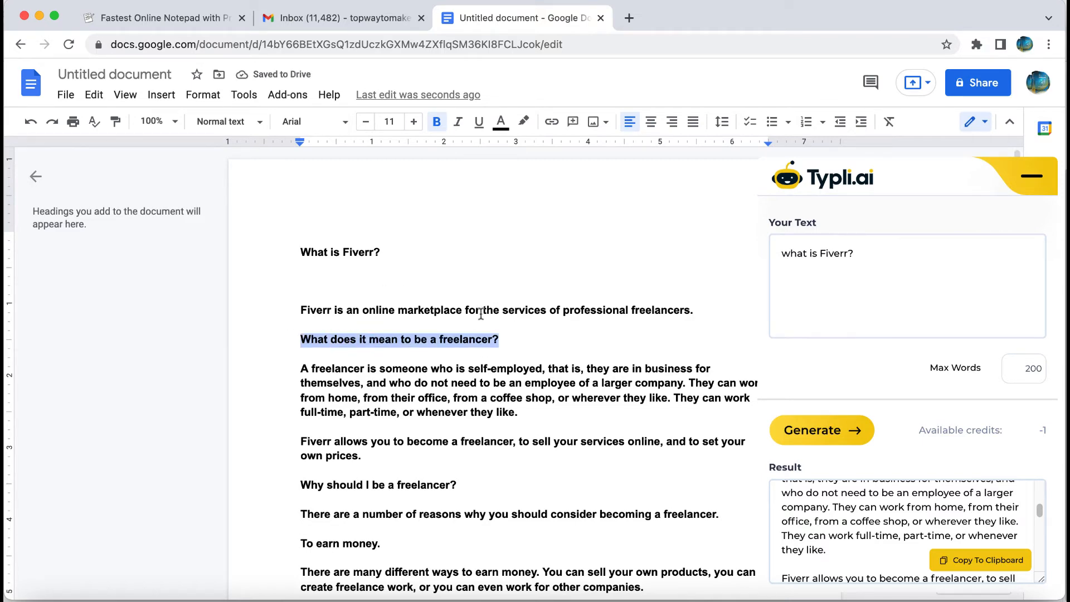
Step: Add the heading 'What services can I sell on fiverr?' below the pasted article and select the old prompt
scroll(down, 3)
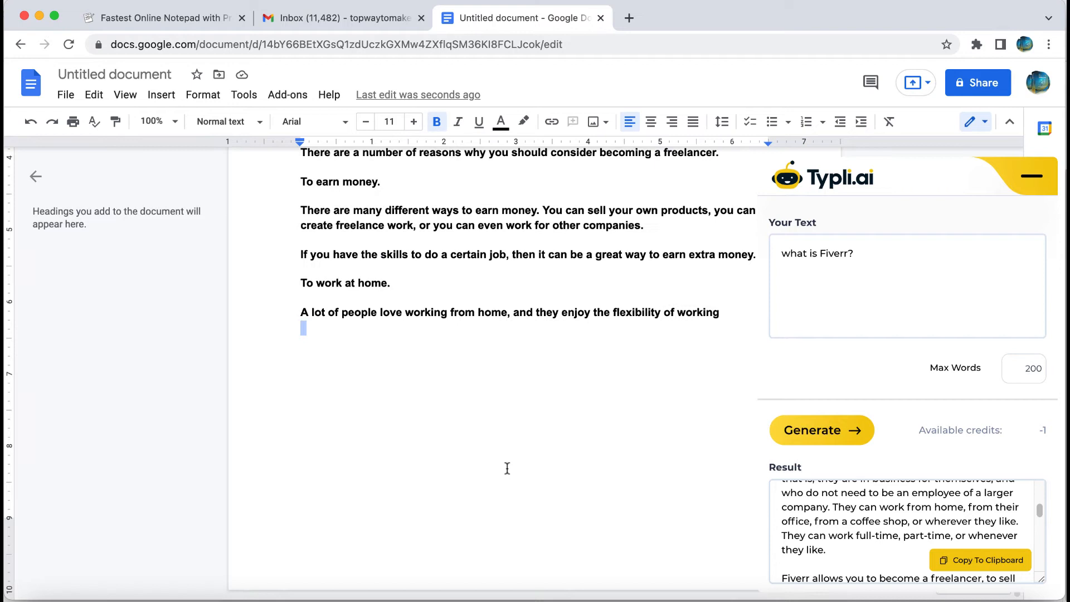
text(What services can I sell on fiverr?)
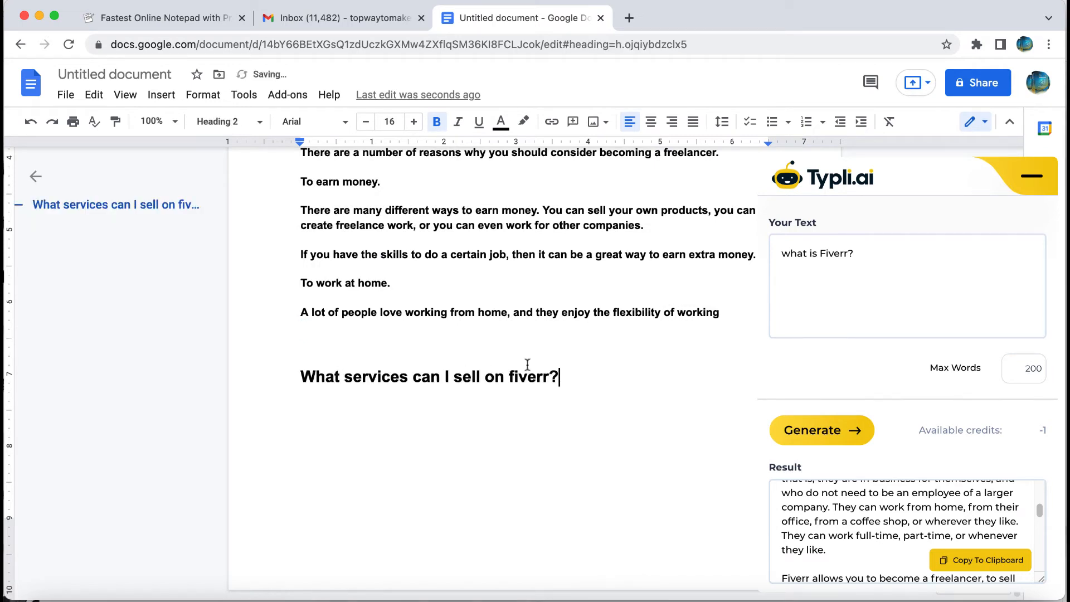
double_click(816, 253)
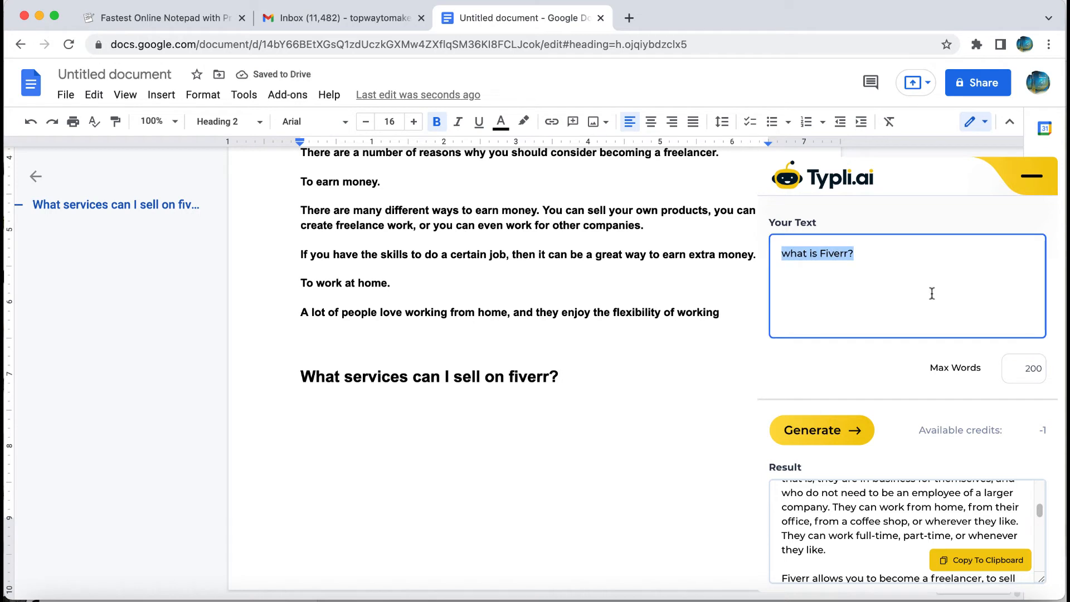
Step: Generate a numbered list for 'What services can I sell on fiverr?' and copy it for pasting
text(What services can I sell on fiverr?)
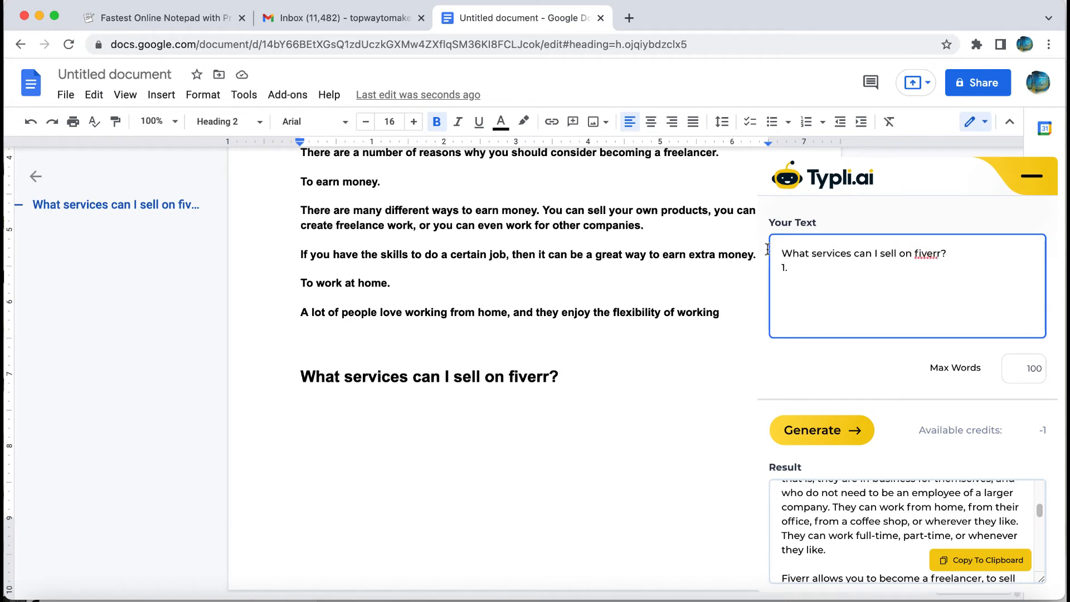
click(821, 430)
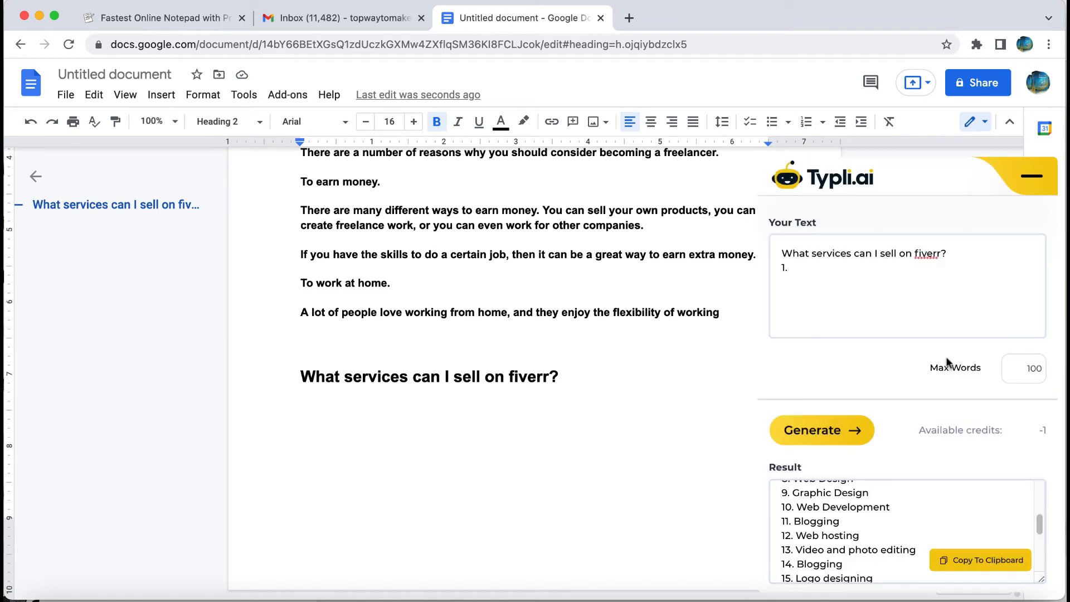
click(979, 559)
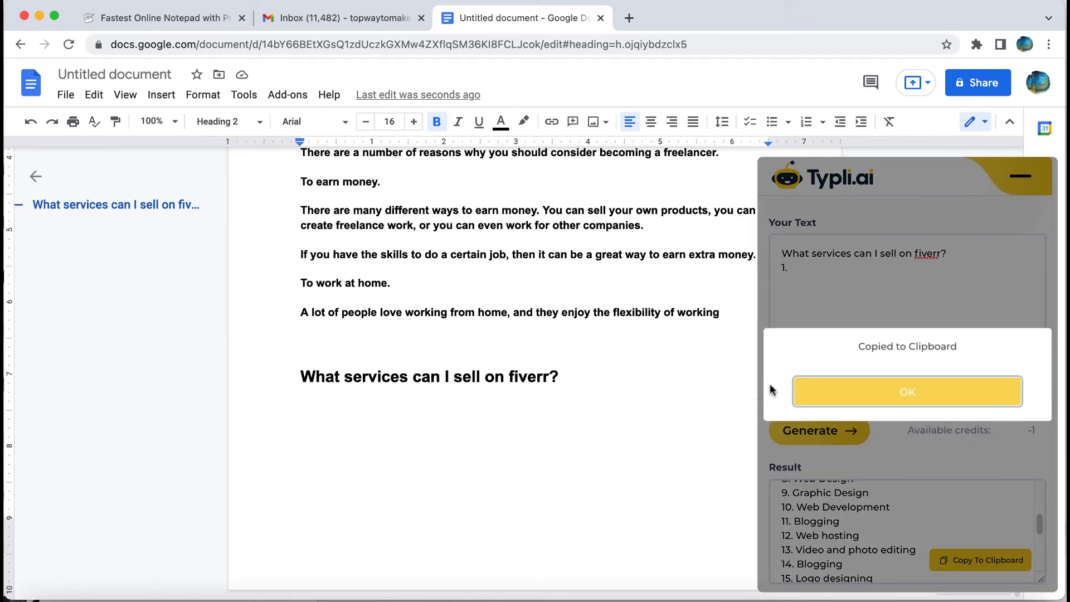
click(907, 391)
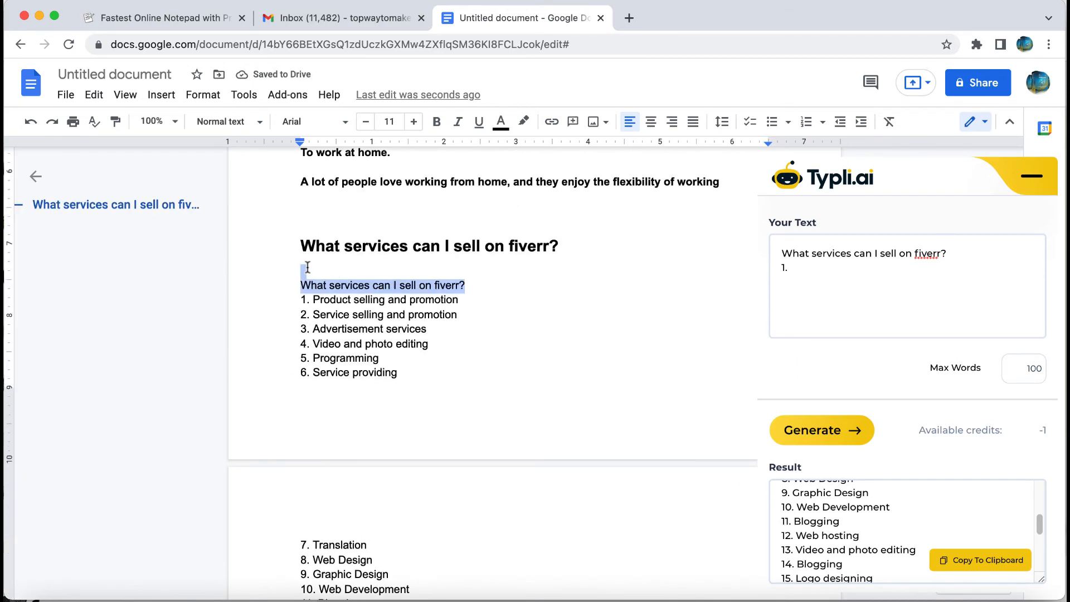
Step: Add a '^_^' emoticon at the document's end and enlarge it from 11 to 12 pt
scroll(down, 3)
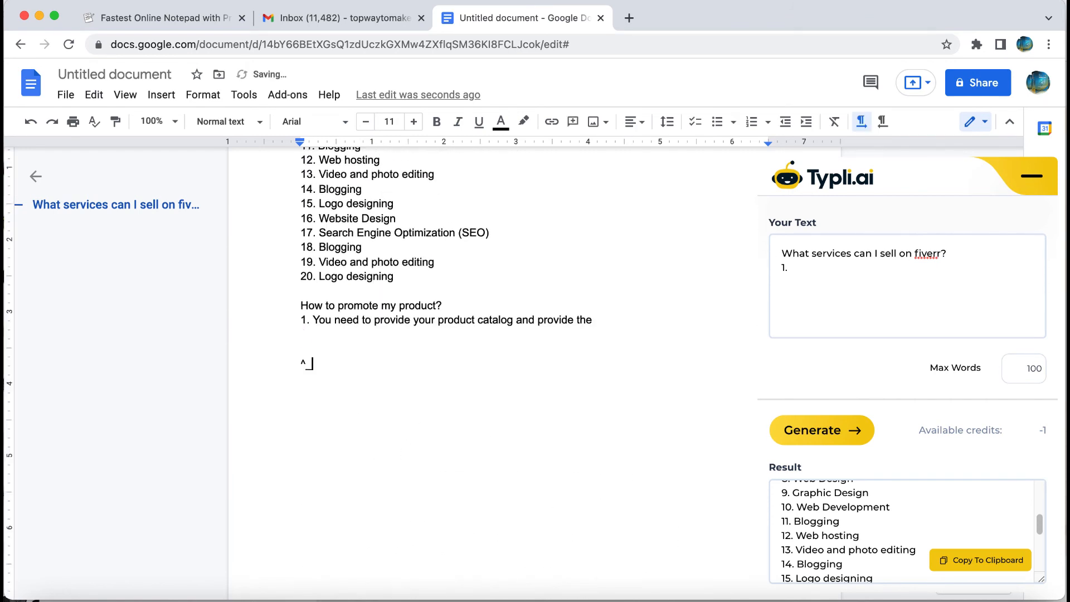
click(412, 121)
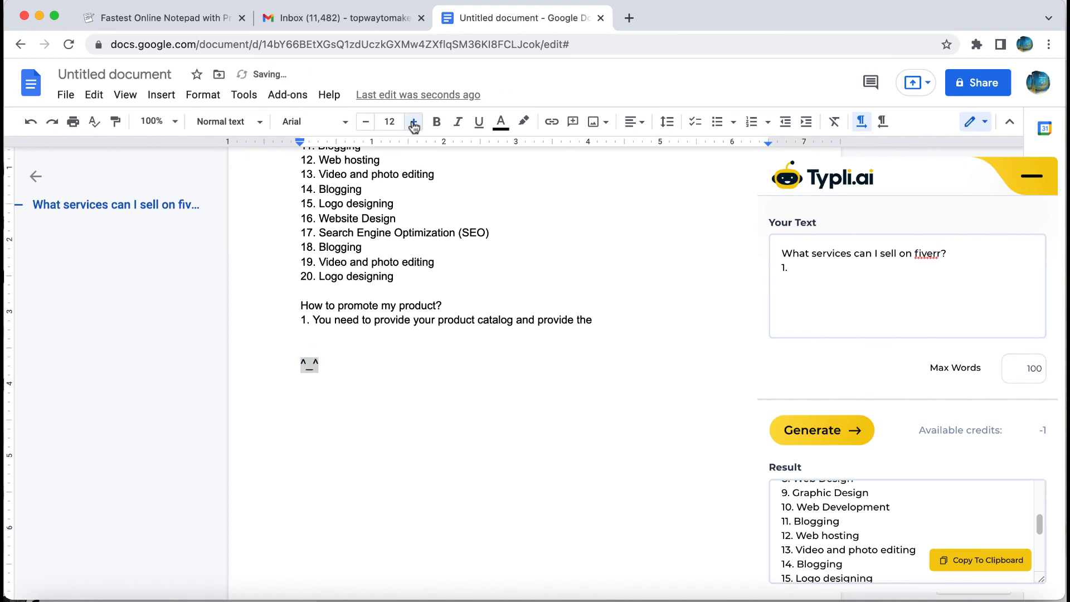